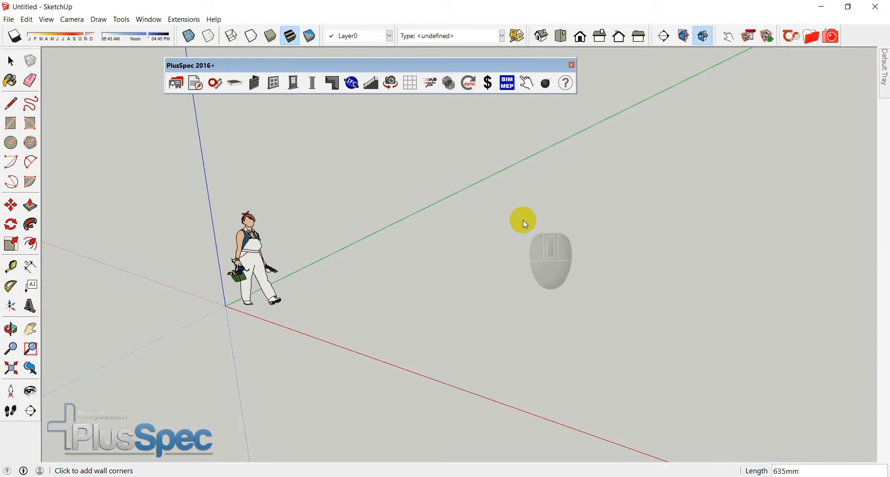
Show the PlusSpec Wall Tools toolbar from the PlusSpec 2016+ toolbar.
drag(369, 64, 368, 82)
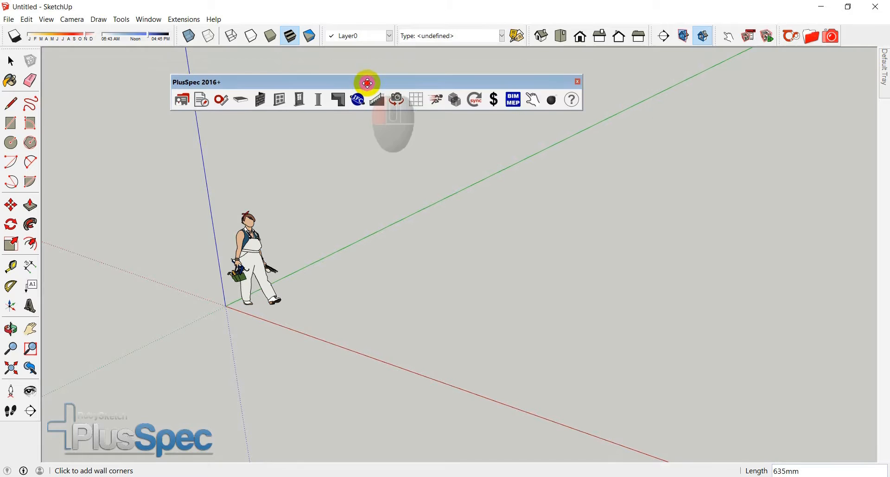
drag(368, 81, 373, 62)
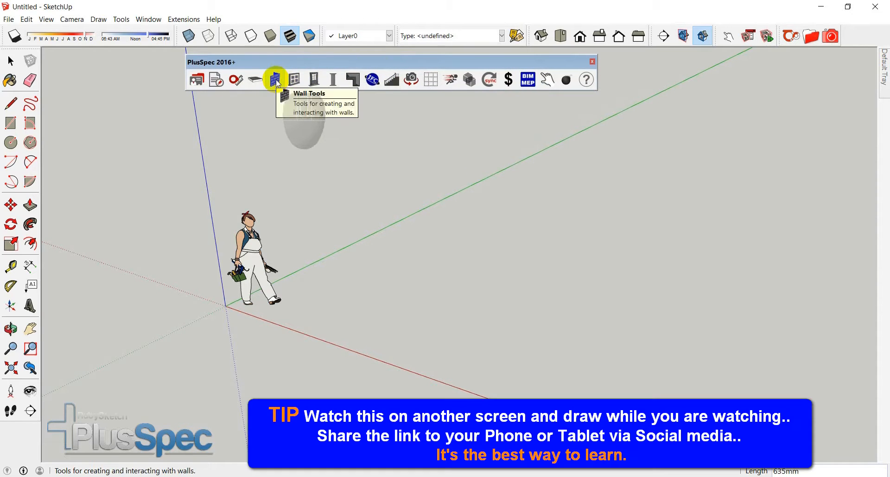
click(275, 78)
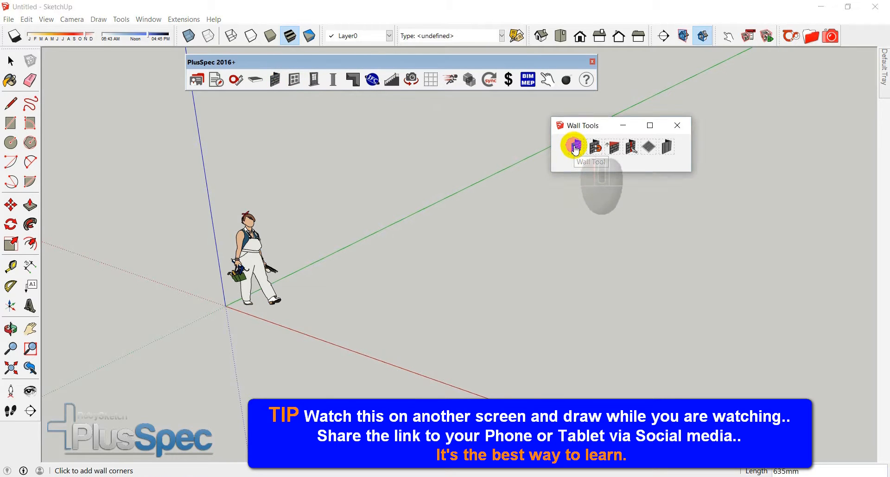
Submit Wall Tool settings: 2740mm height, 2100mm header, Masonry Veneer, Standard construction.
click(573, 147)
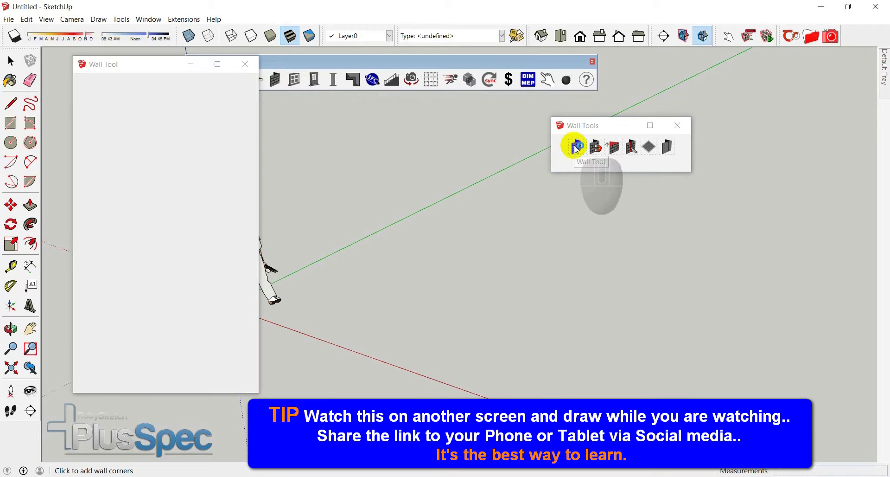
mouse_move(241, 121)
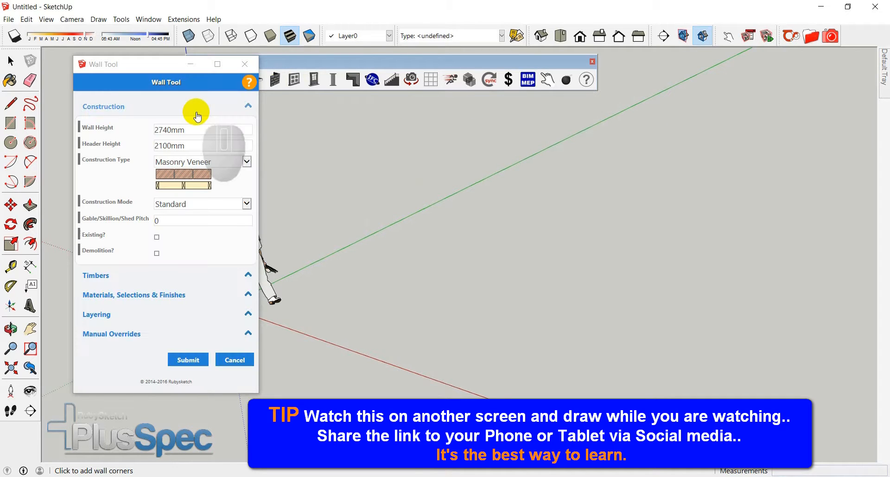
mouse_move(119, 128)
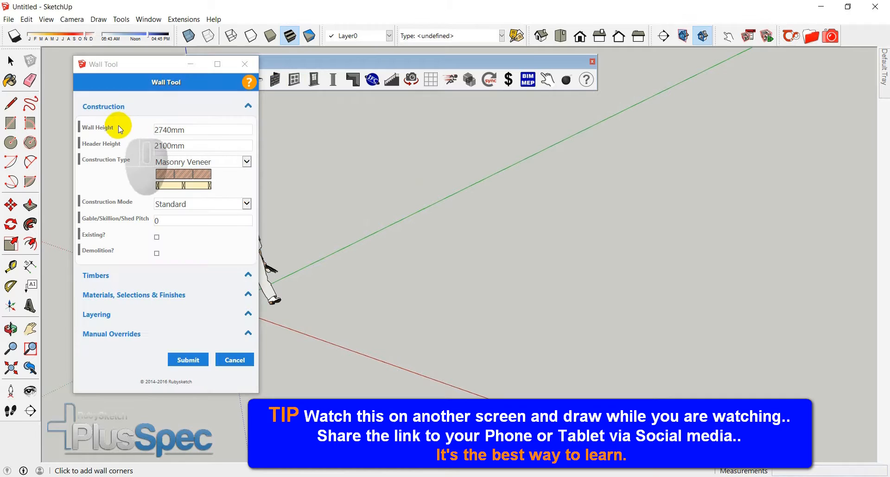
click(96, 127)
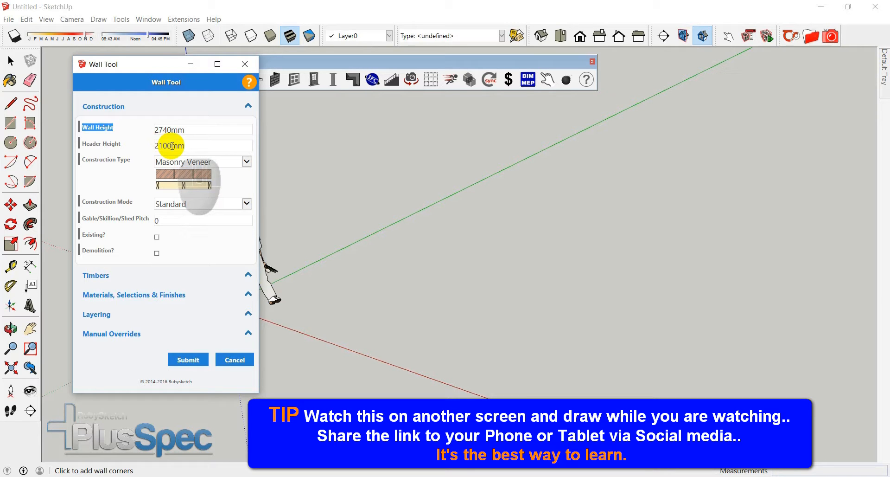
mouse_move(188, 164)
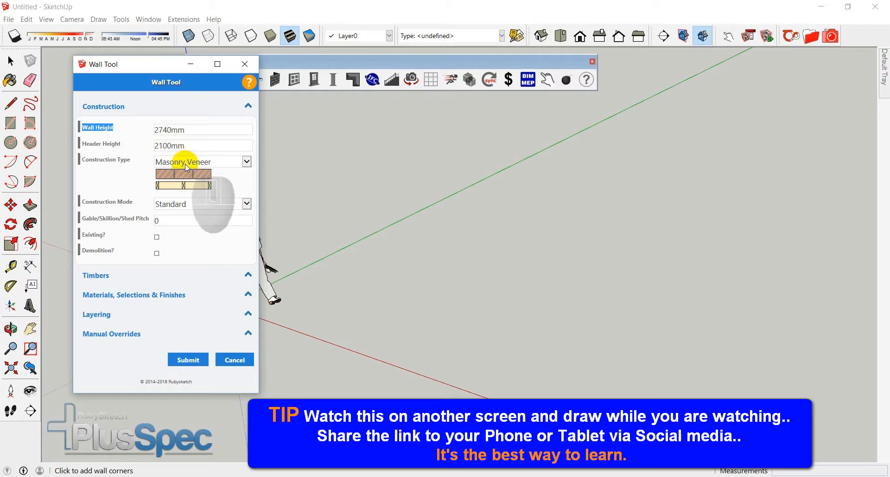
mouse_move(174, 203)
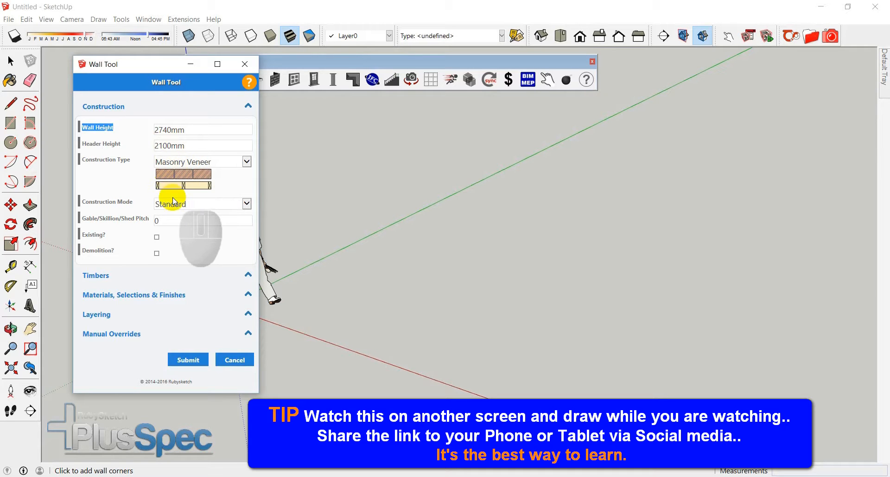
mouse_move(193, 359)
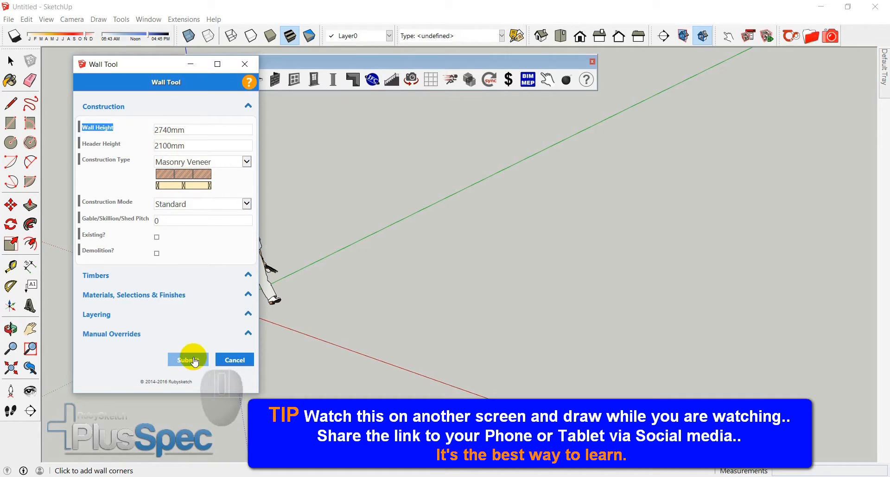
mouse_move(244, 346)
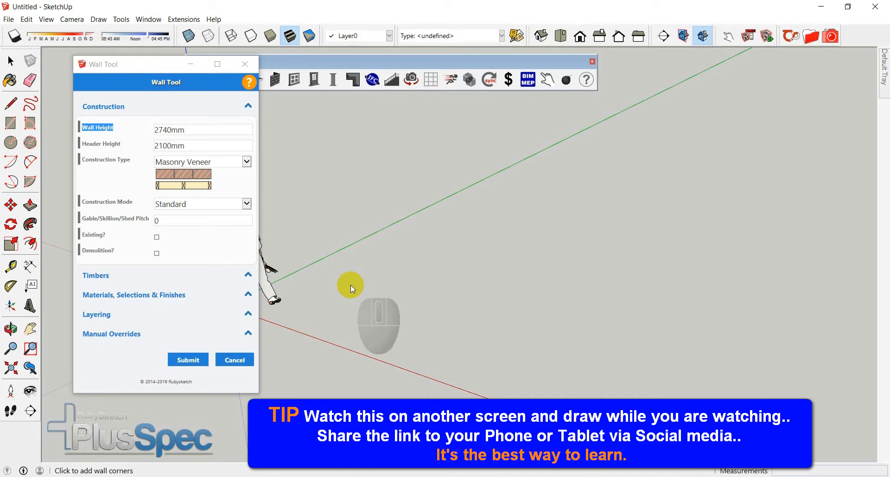
mouse_move(365, 286)
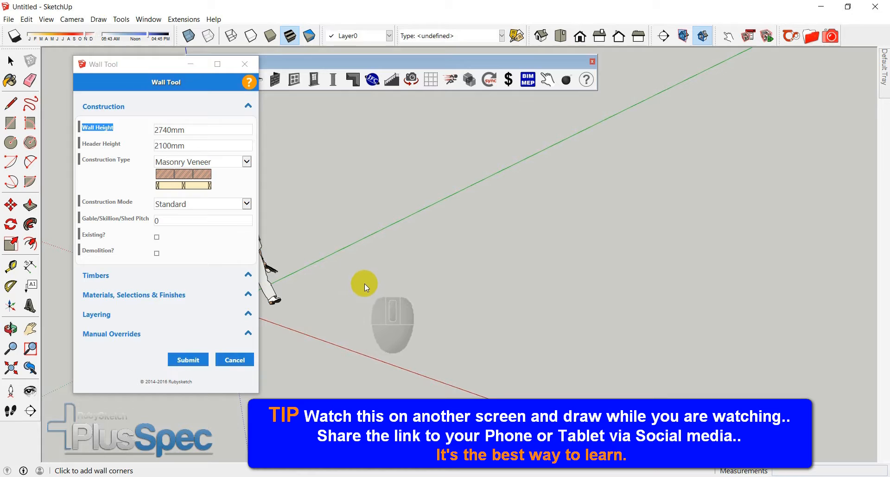
mouse_move(323, 299)
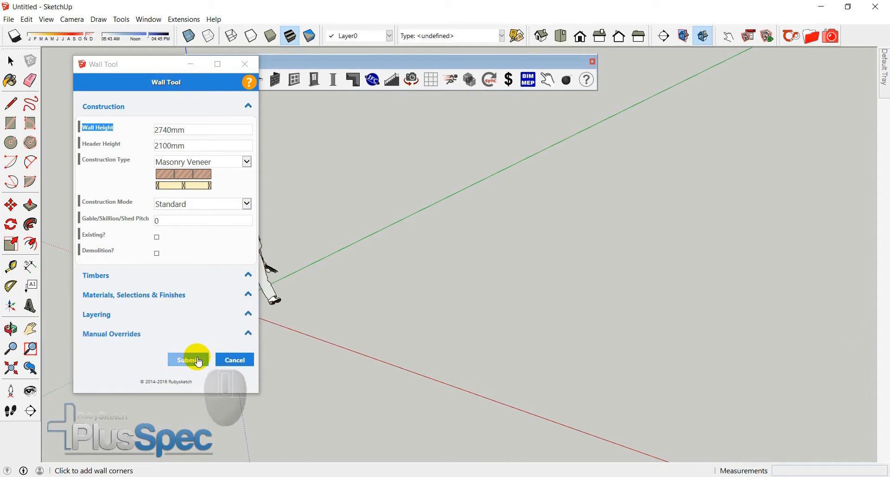
click(187, 359)
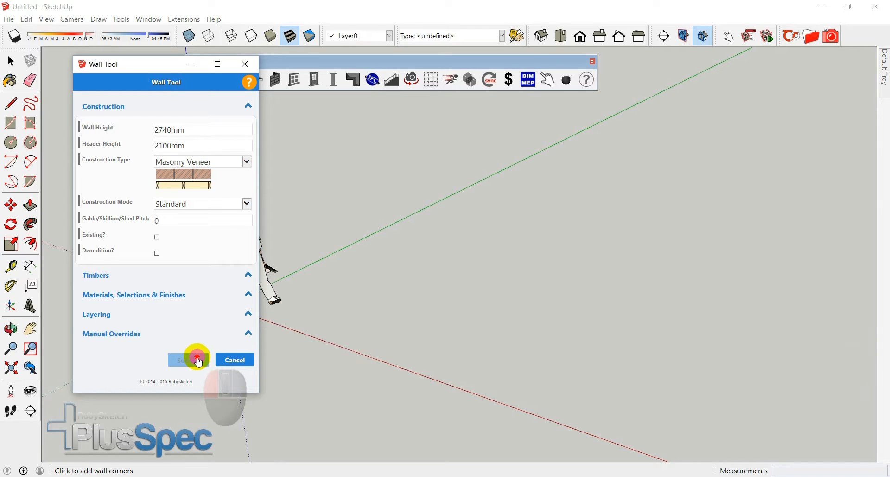
Confirm the masonry veneer wall settings so wall corners can be placed.
click(188, 359)
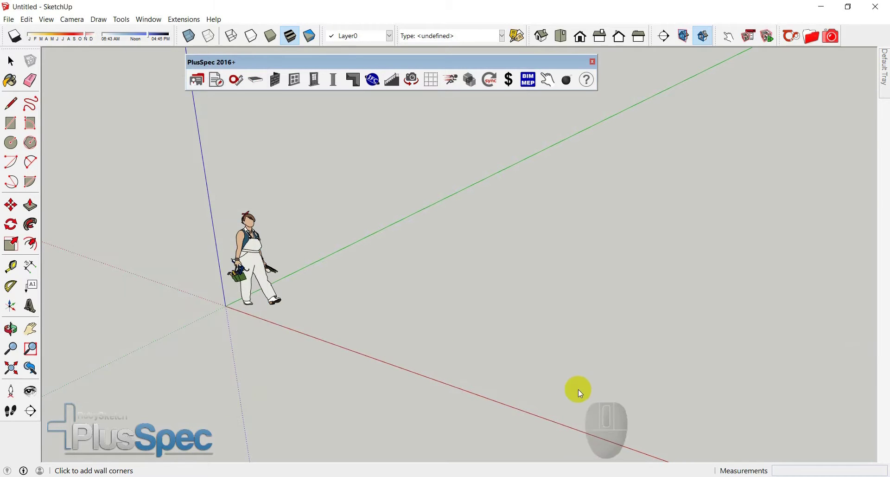
mouse_move(586, 395)
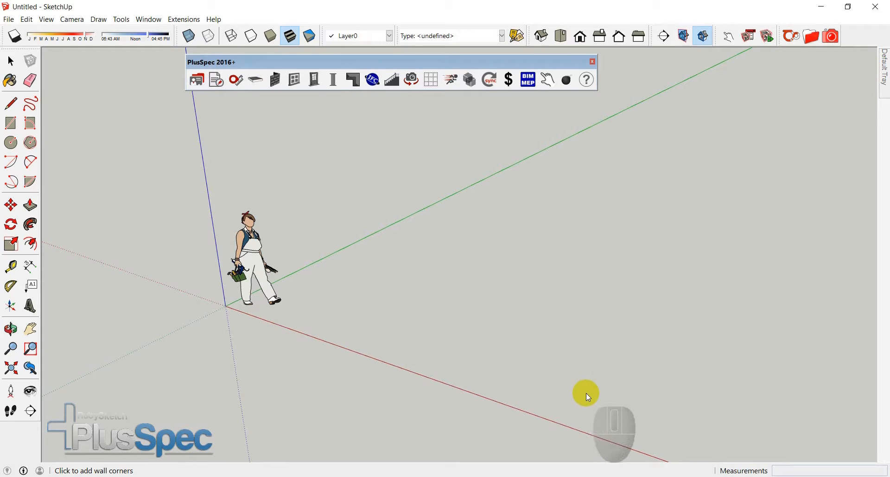
mouse_move(628, 360)
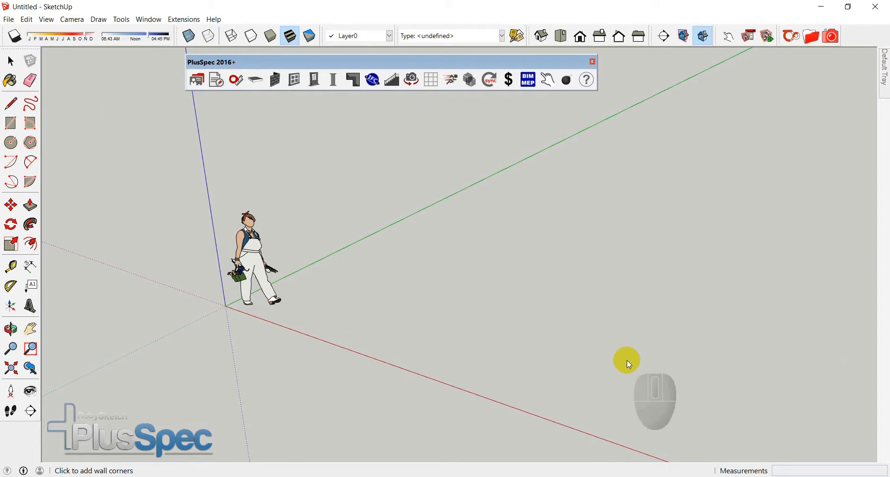
mouse_move(612, 410)
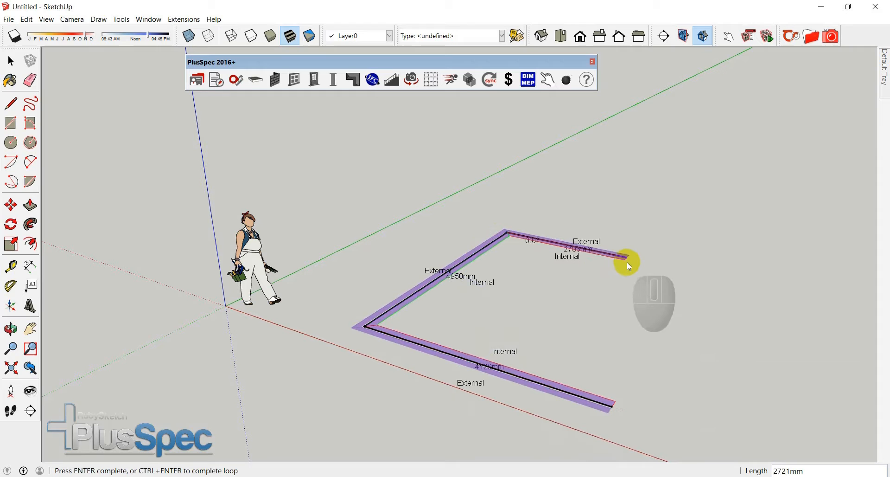
mouse_move(680, 270)
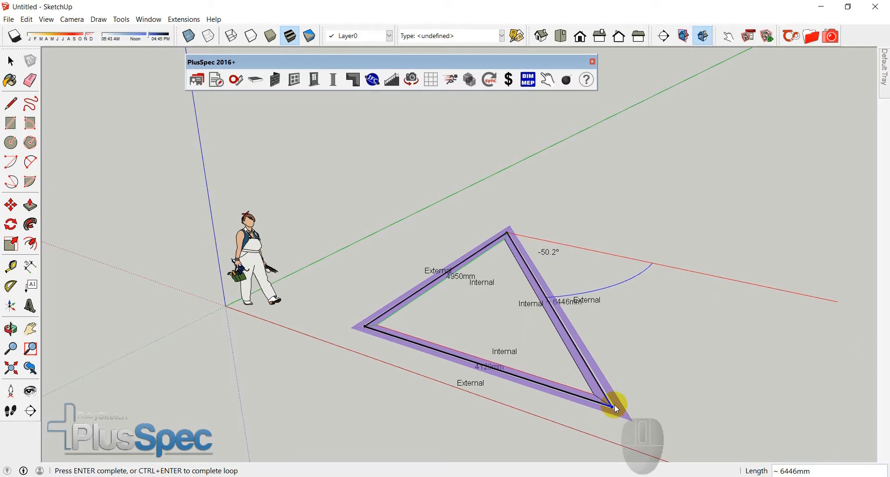
mouse_move(690, 279)
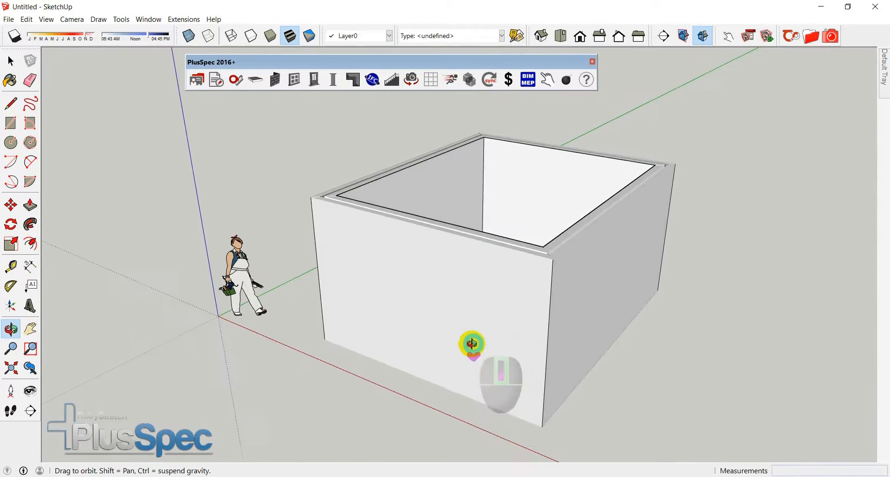
drag(474, 343, 528, 310)
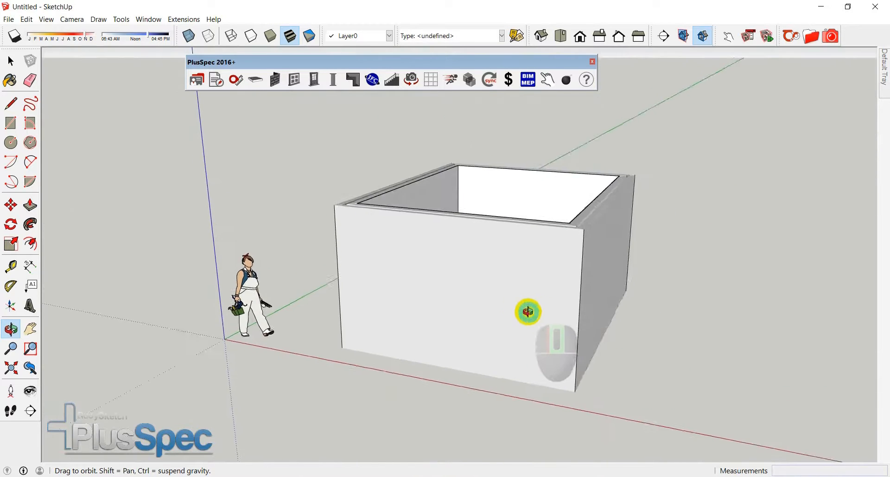
drag(528, 311, 353, 241)
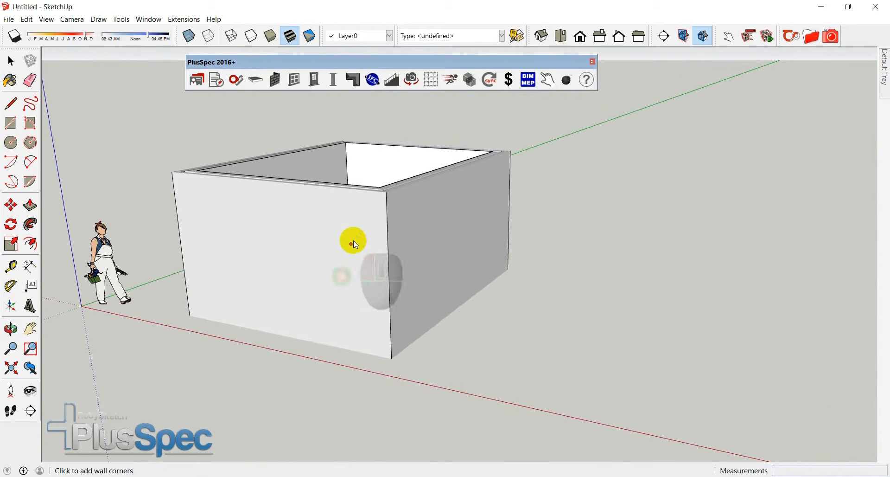
mouse_move(409, 288)
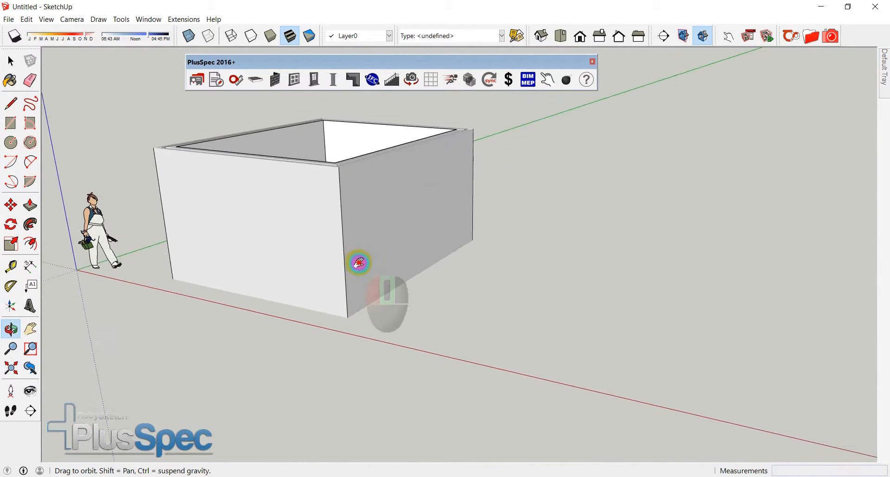
drag(359, 263, 533, 308)
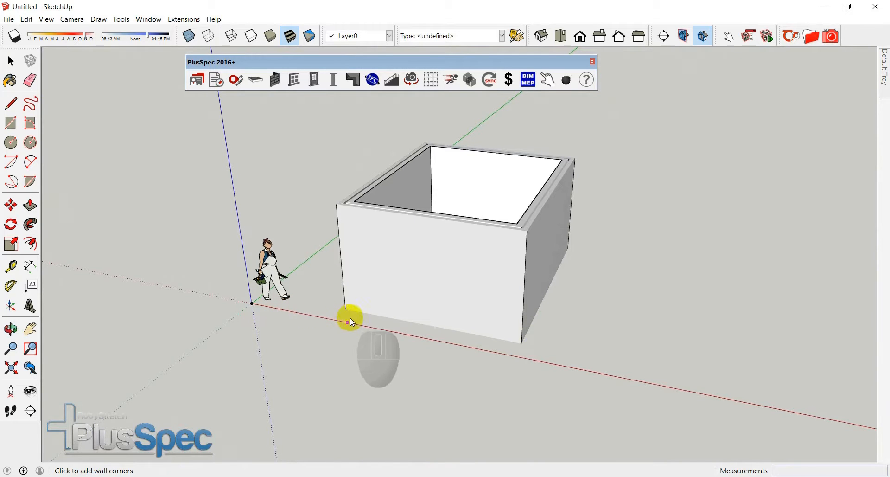
mouse_move(300, 267)
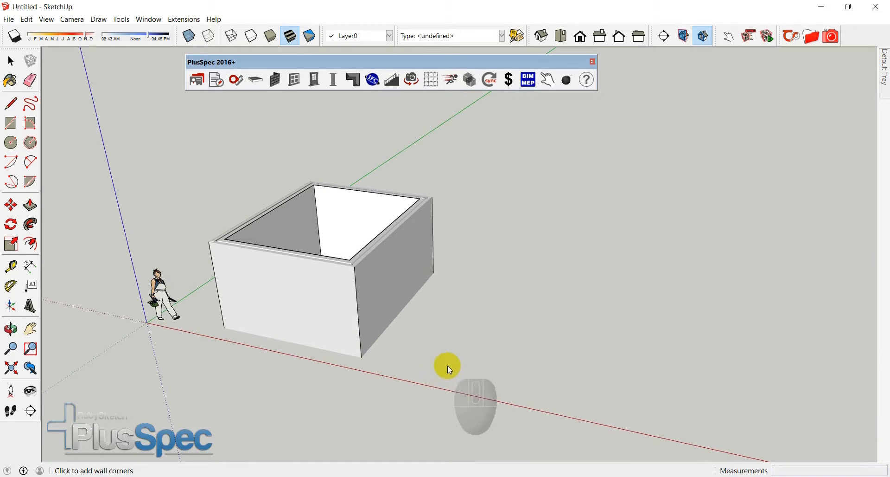
mouse_move(568, 393)
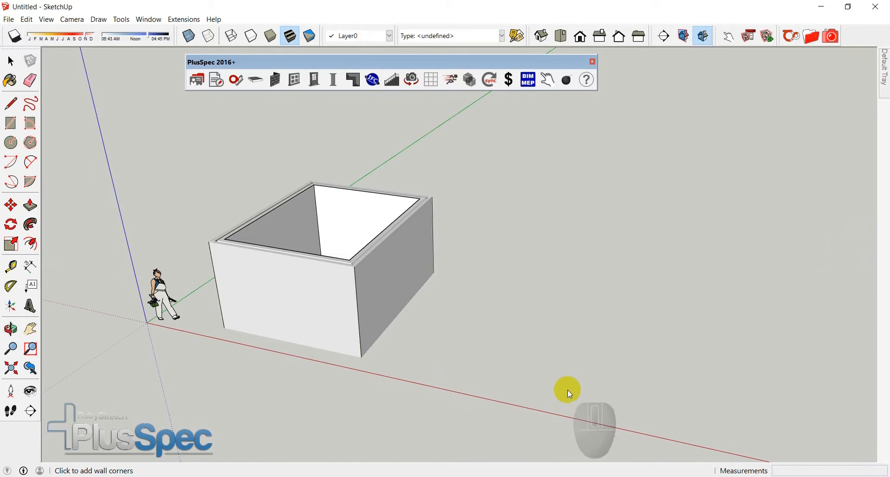
Start a new wall run, cancel it with Escape, and return to the Select tool.
click(560, 386)
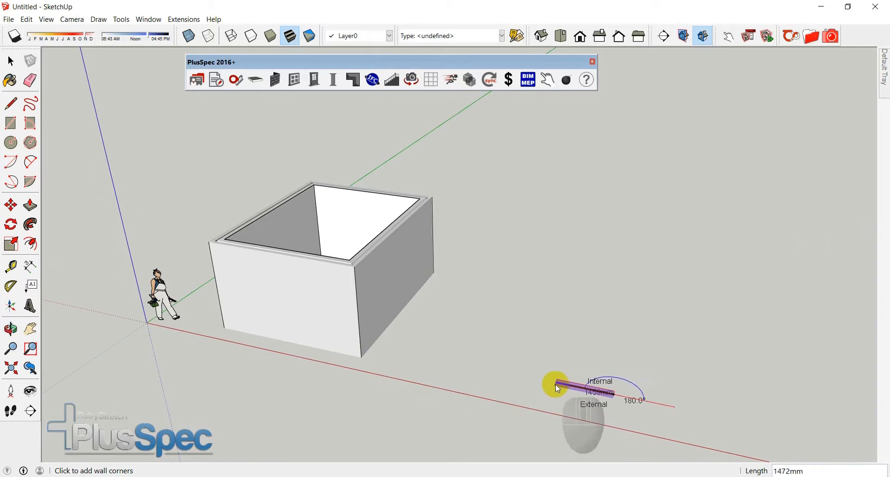
mouse_move(497, 372)
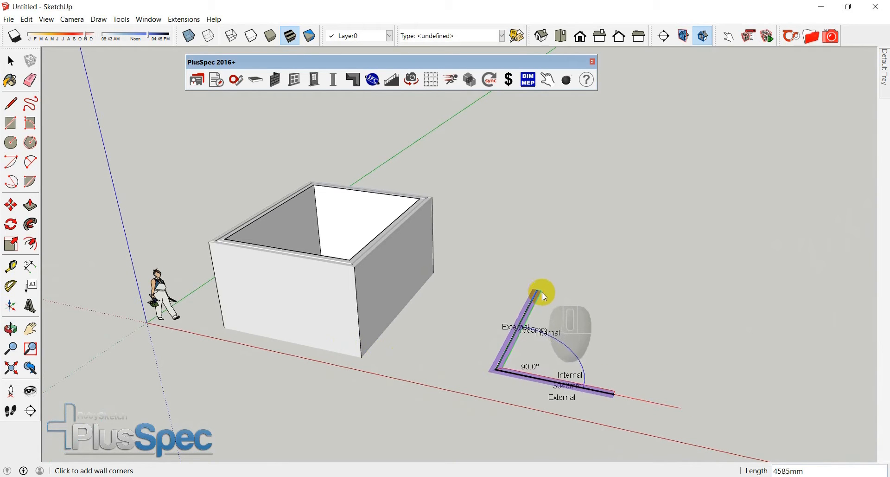
key(Escape)
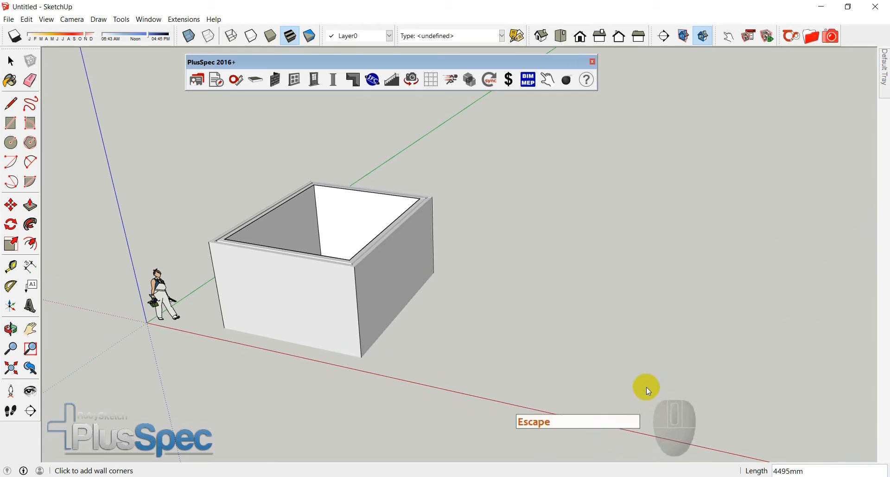
mouse_move(519, 282)
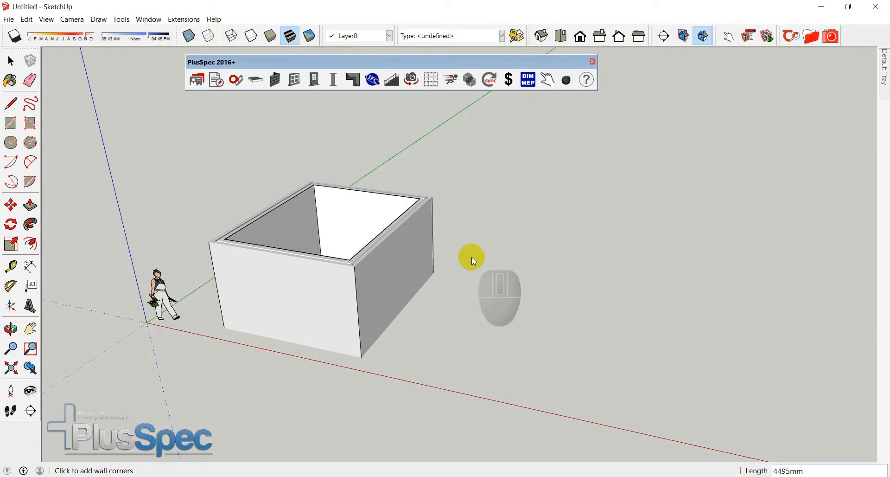
click(9, 60)
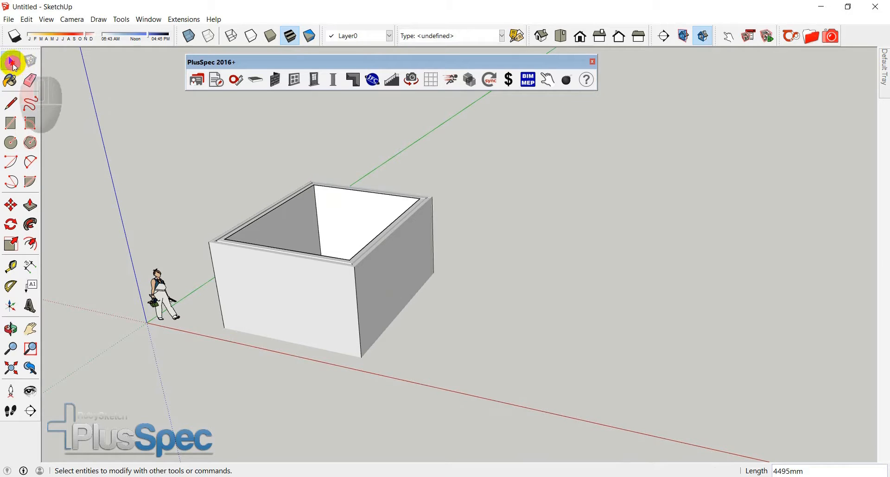
click(392, 255)
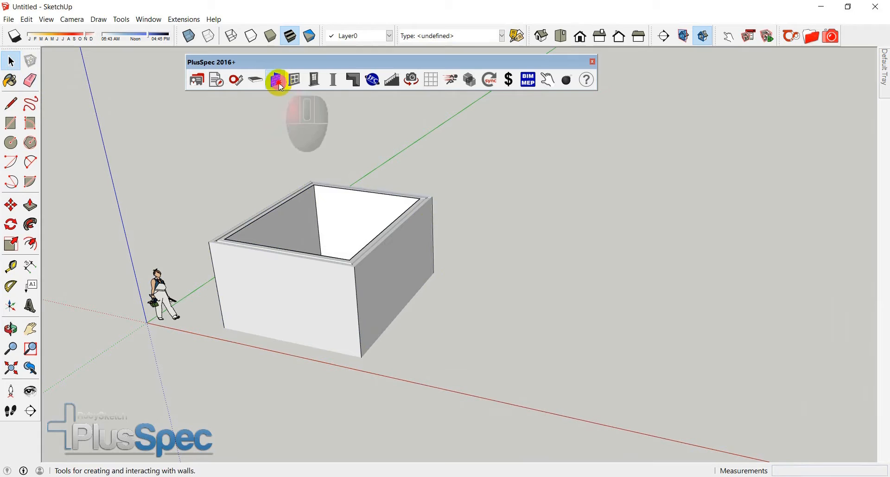
click(278, 80)
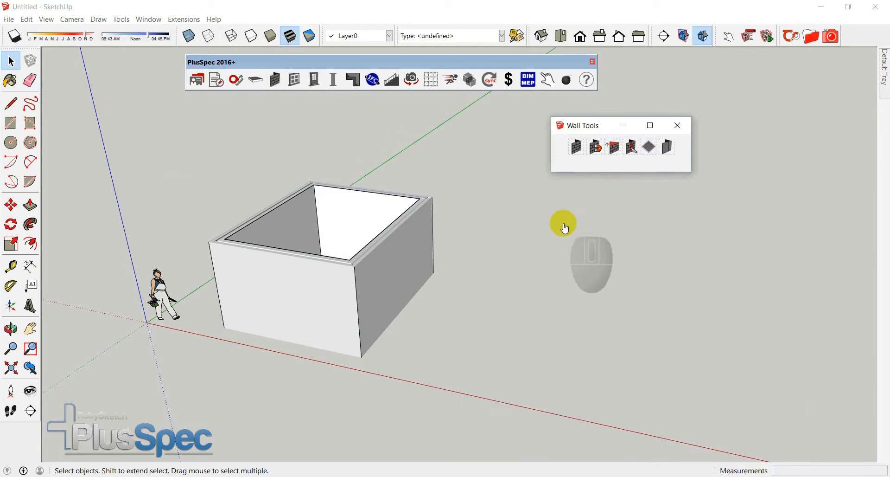
click(575, 147)
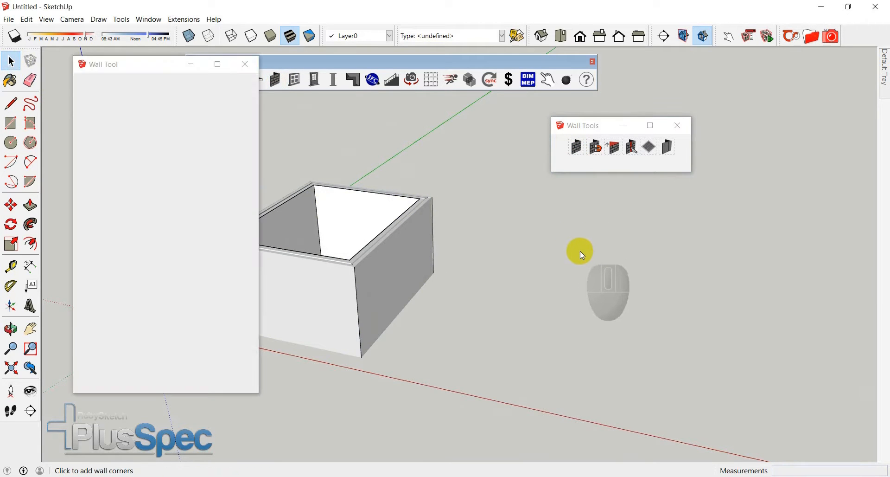
mouse_move(579, 264)
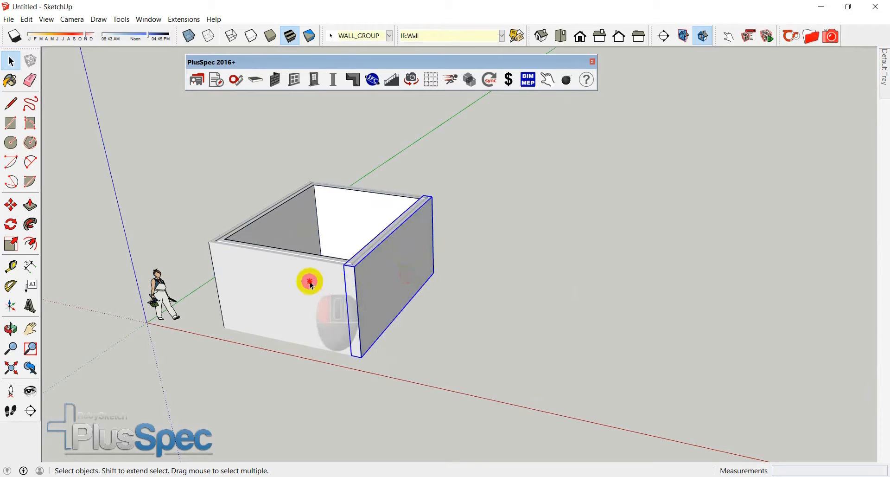
click(275, 79)
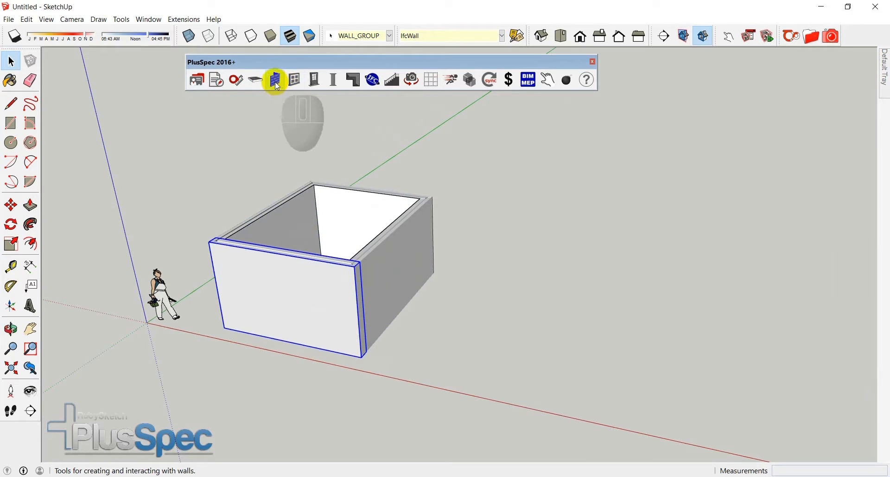
Submit masonry veneer settings again and draw a second closed enclosure right of the first.
click(275, 80)
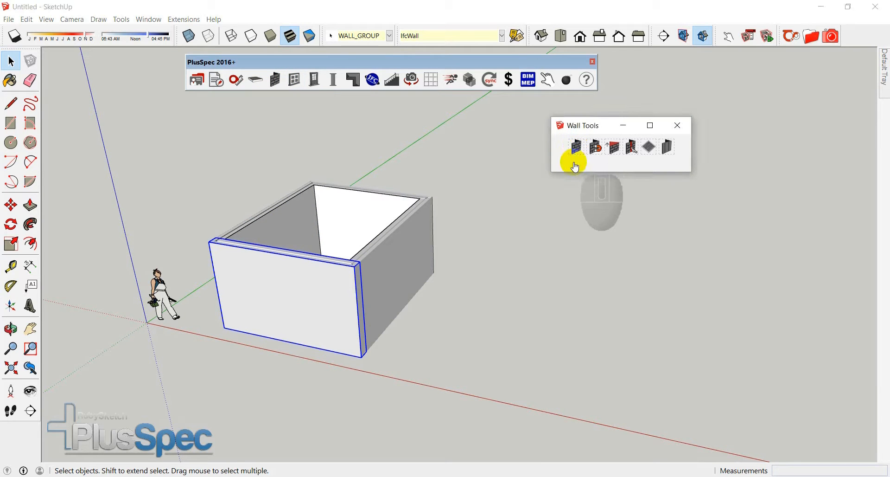
click(575, 146)
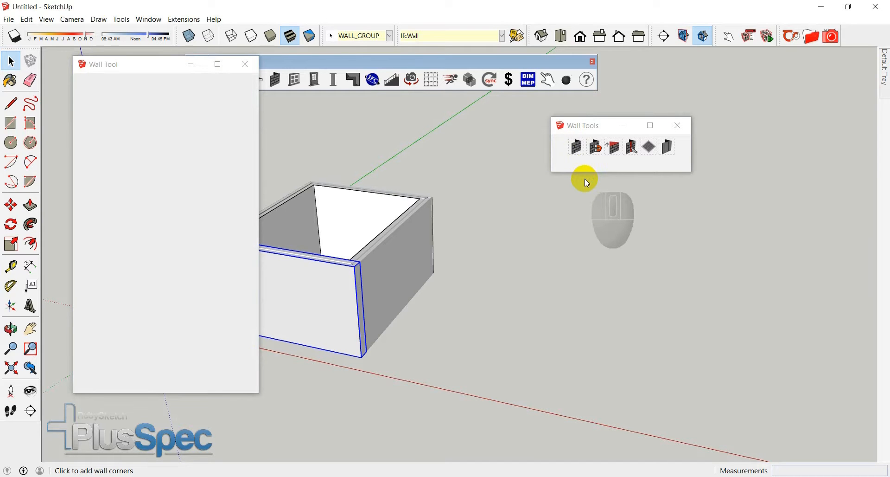
mouse_move(554, 195)
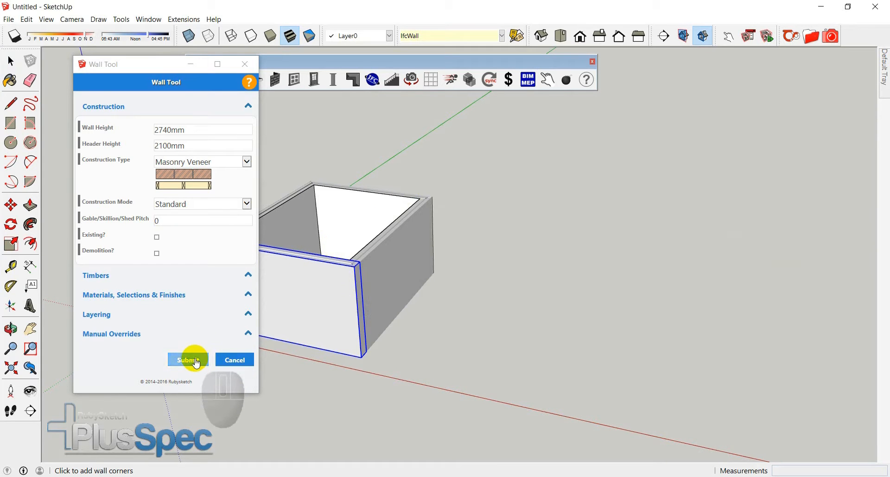
click(188, 359)
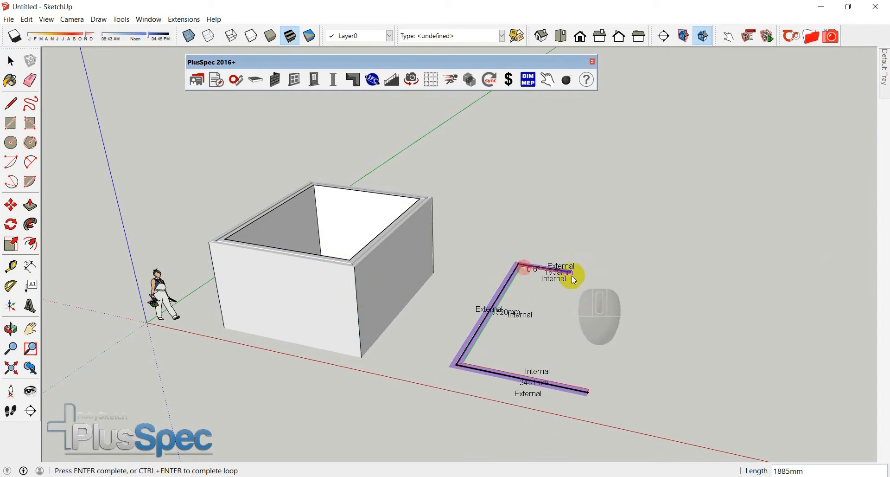
mouse_move(621, 281)
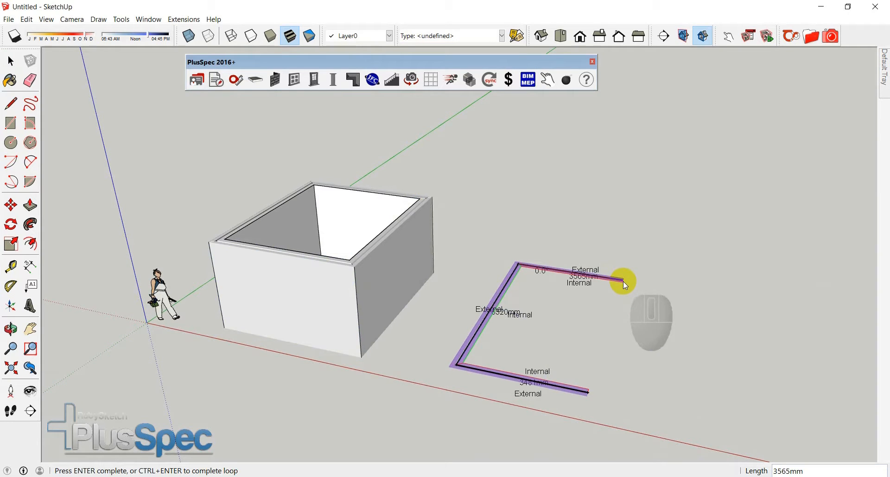
mouse_move(588, 394)
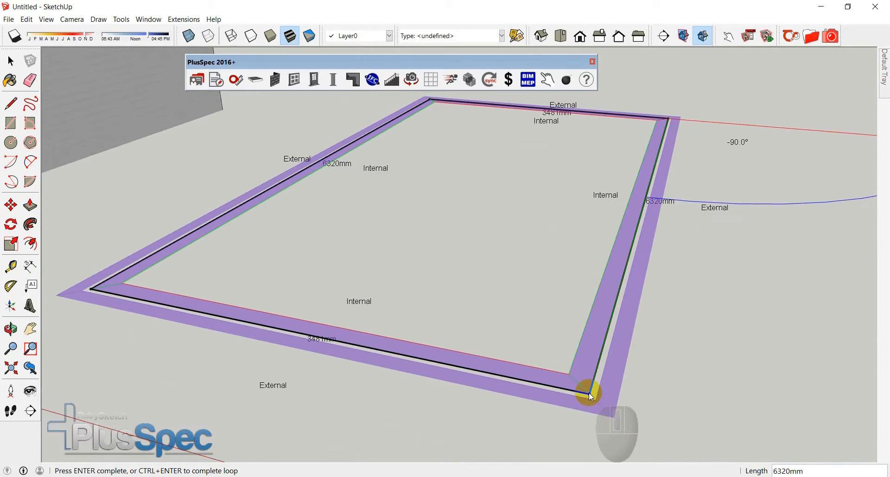
click(591, 394)
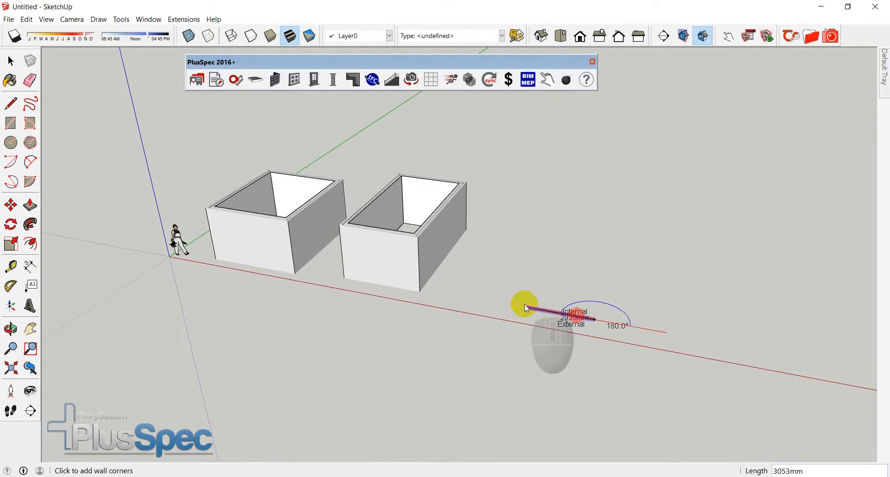
Place the third enclosure's corners, viewing along the row, then undo the last wall run.
click(525, 307)
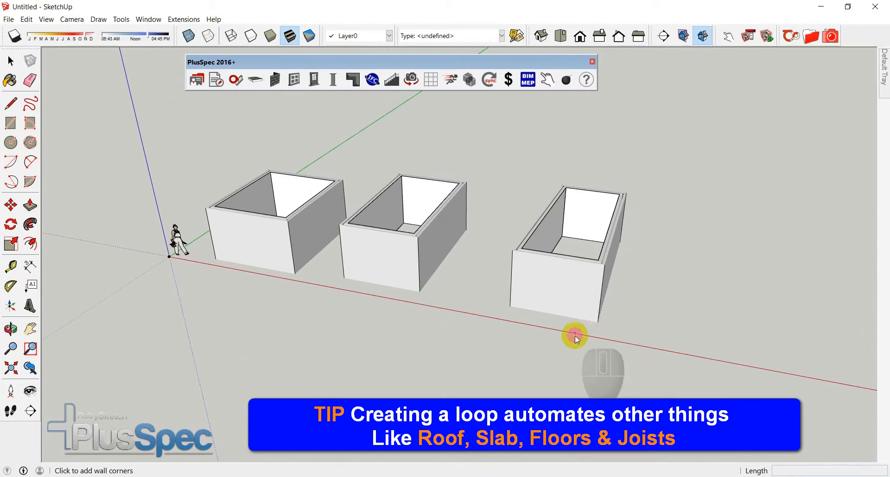
drag(574, 335, 443, 255)
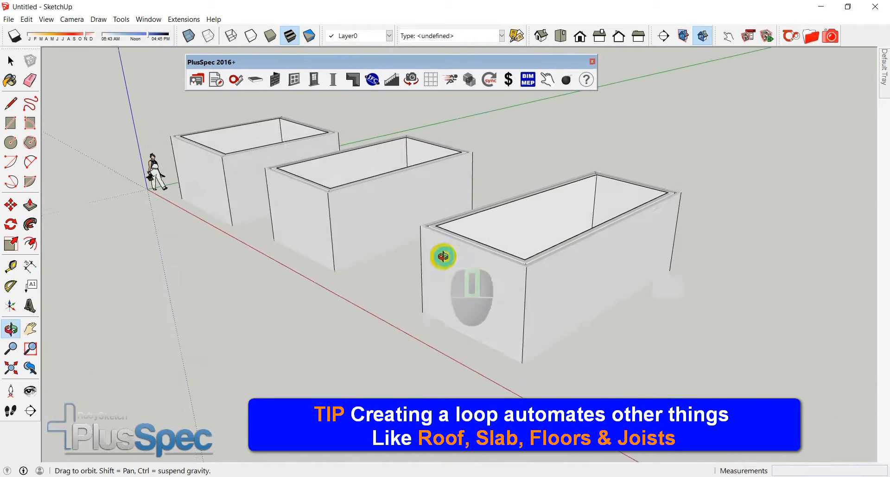
drag(444, 255, 565, 295)
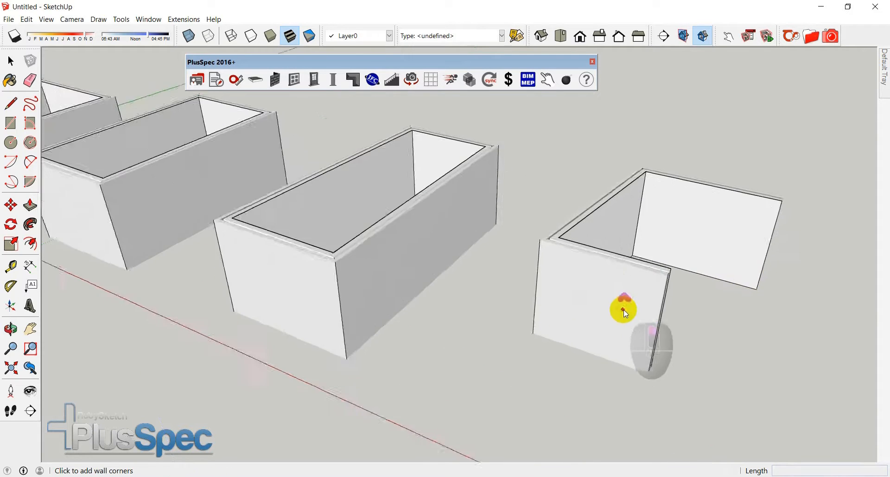
drag(623, 309, 505, 235)
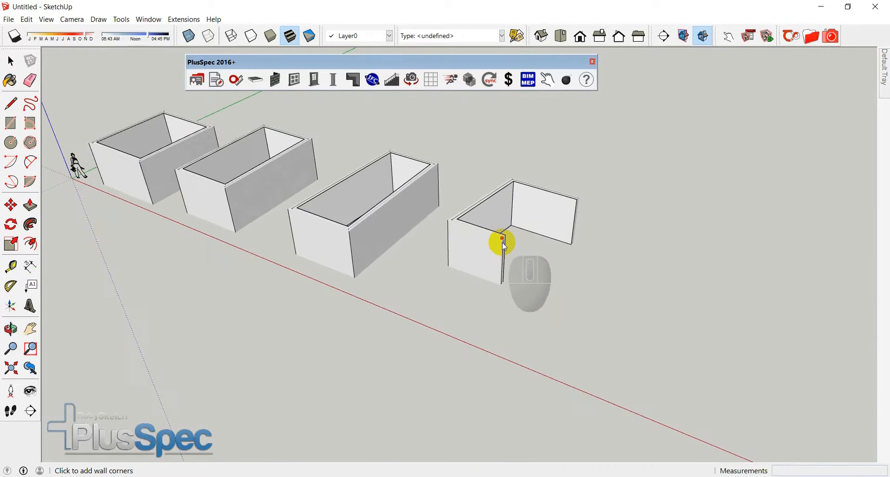
key(ctrl+z)
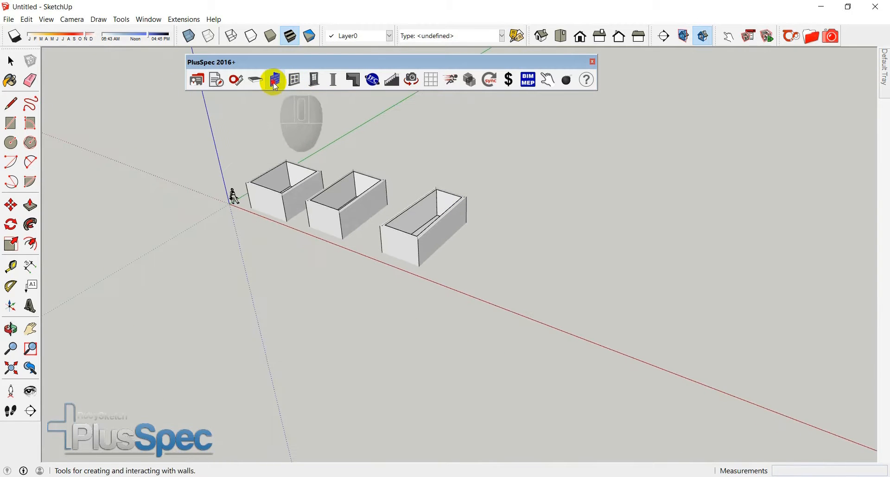
Submit masonry veneer settings and draw a larger fourth closed enclosure ending the row.
click(273, 80)
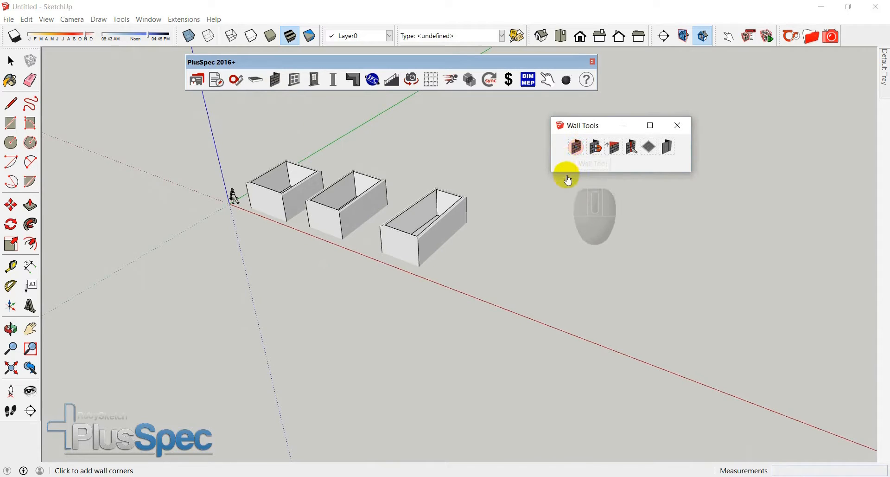
click(576, 146)
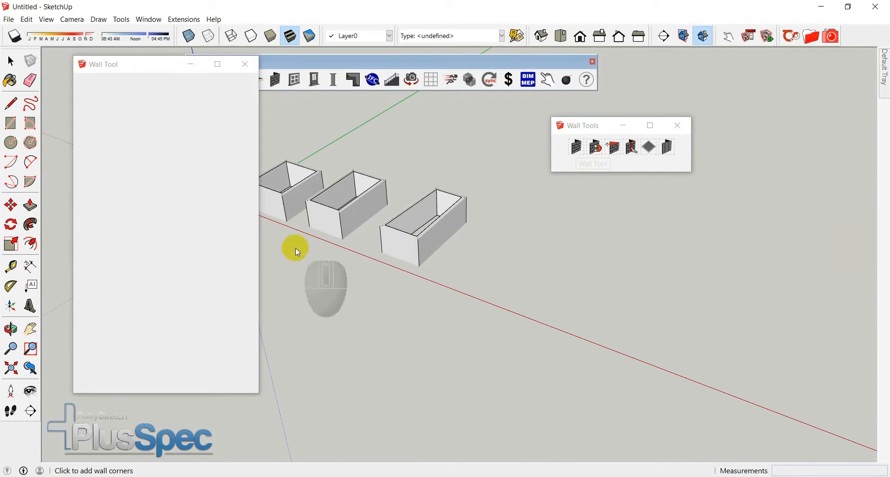
mouse_move(241, 270)
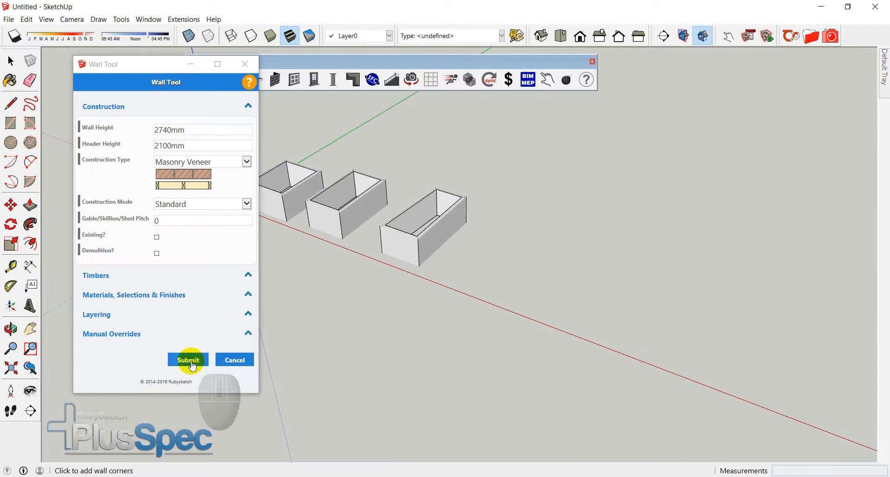
click(188, 359)
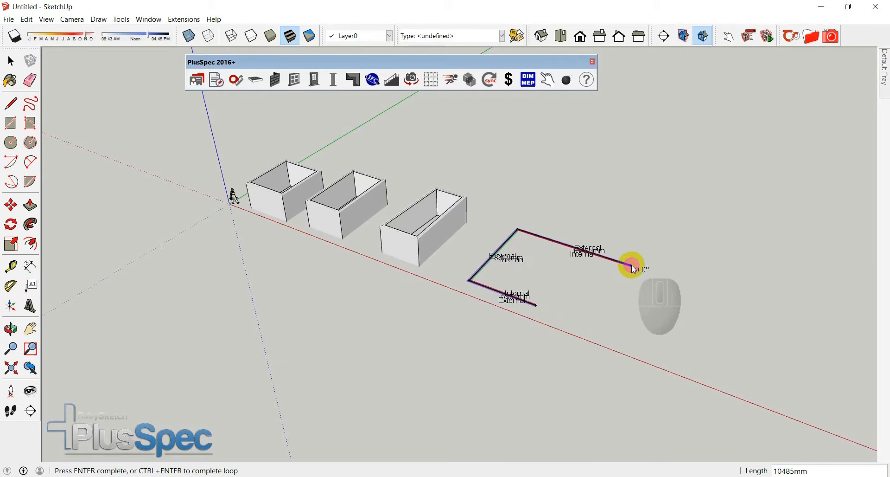
mouse_move(611, 293)
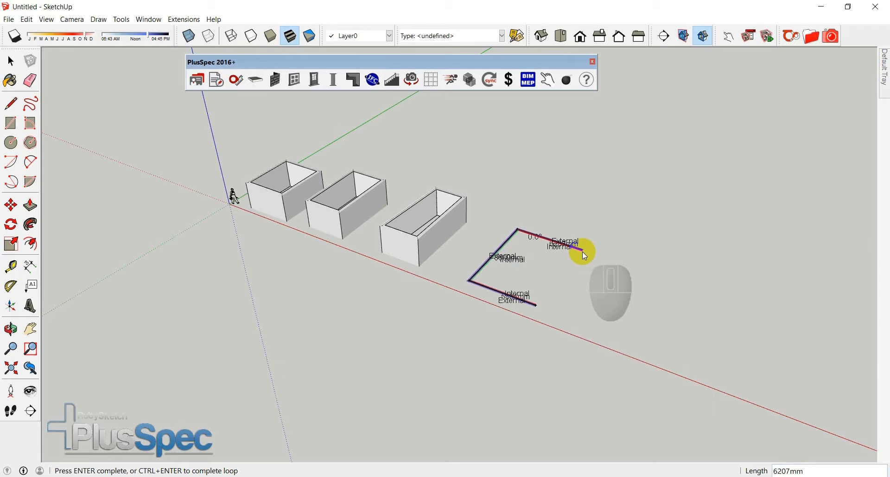
key(shift)
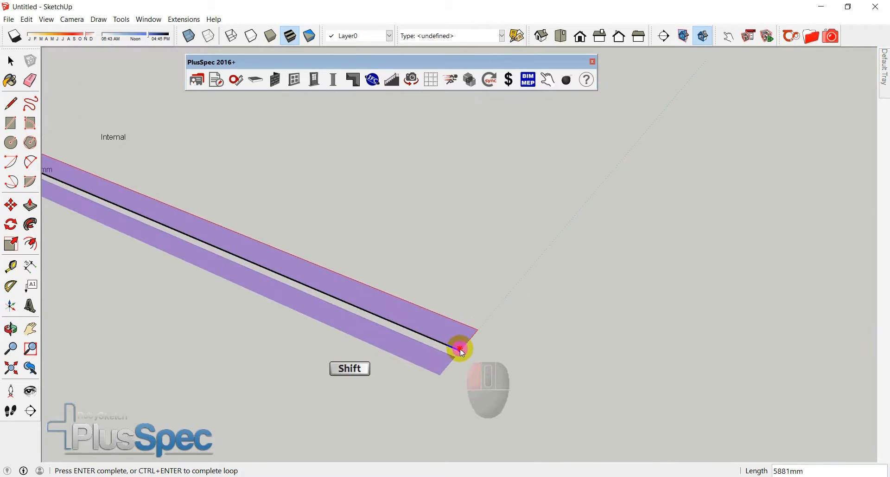
click(459, 347)
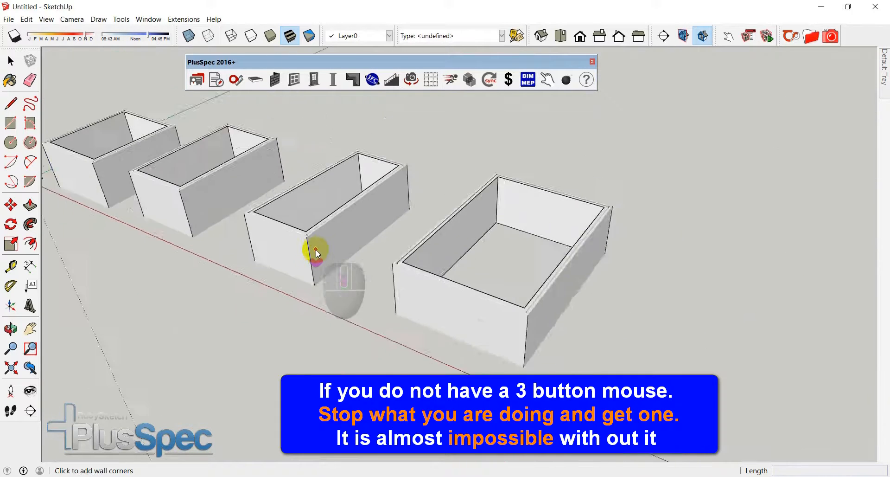
drag(318, 252, 187, 204)
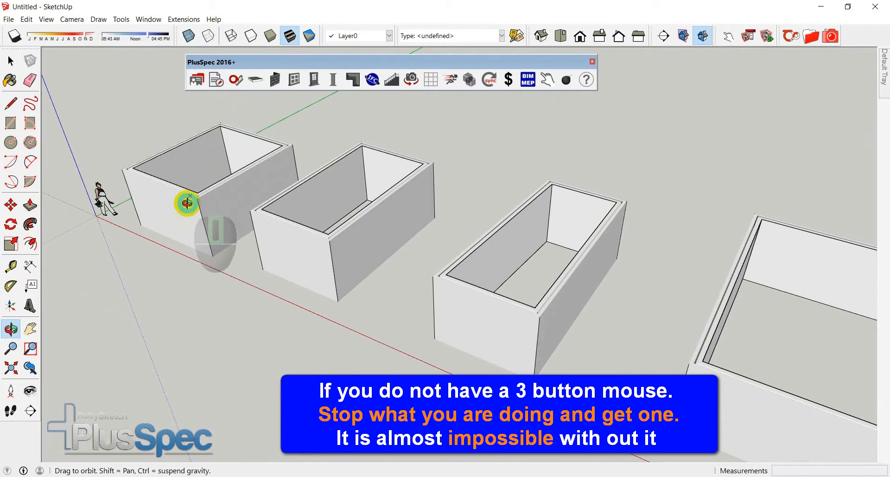
drag(188, 204, 304, 221)
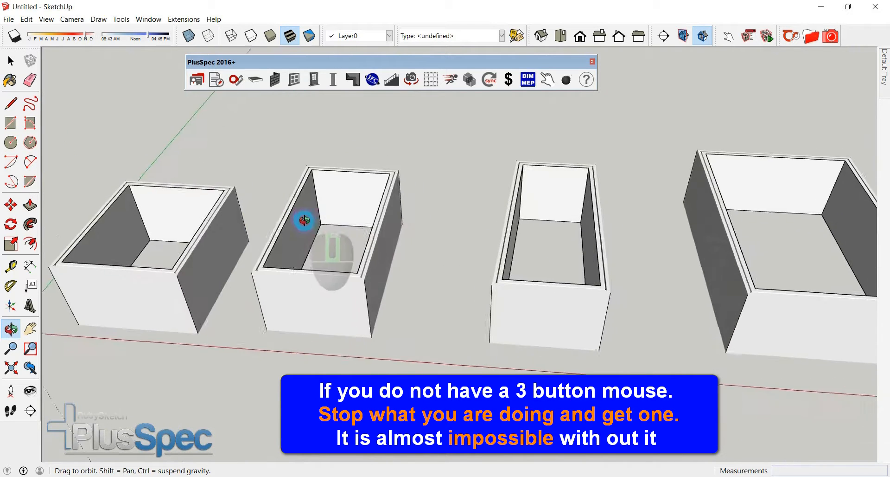
drag(304, 221, 570, 218)
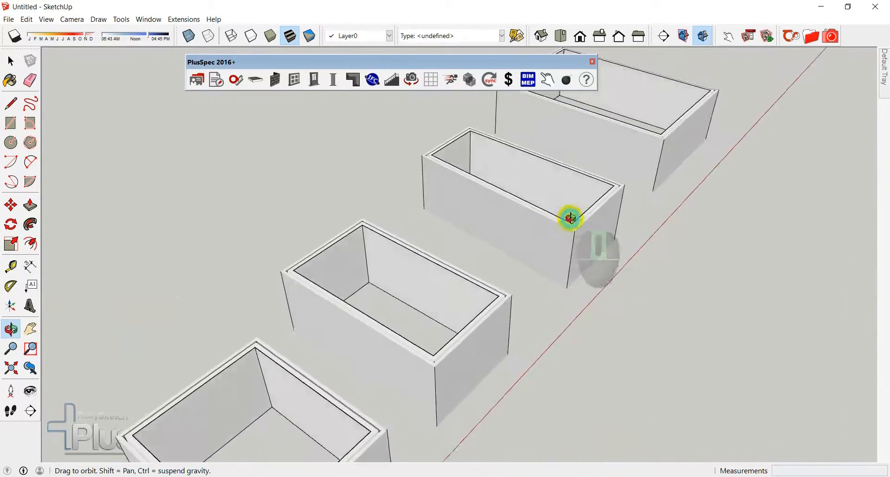
drag(571, 219, 481, 198)
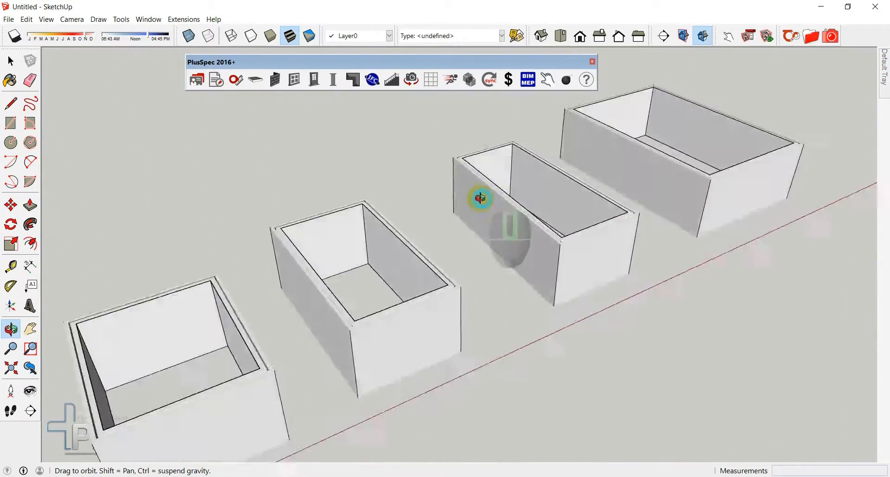
drag(480, 198, 527, 217)
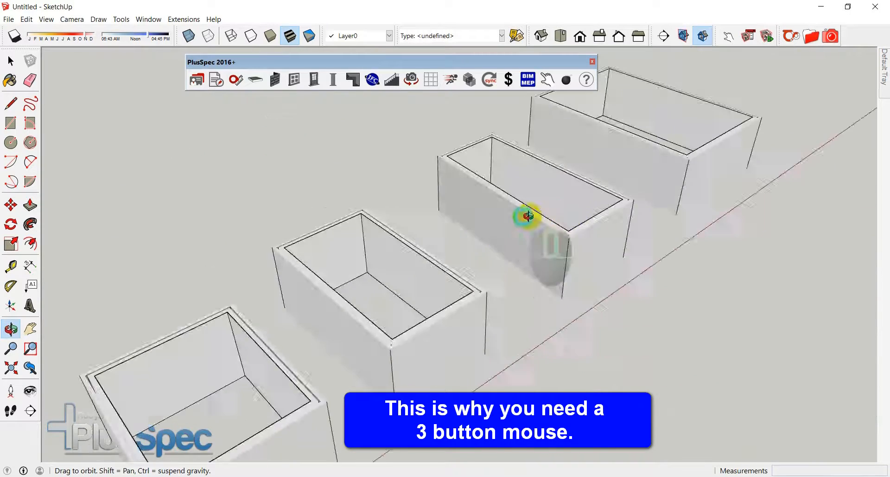
drag(527, 217, 340, 244)
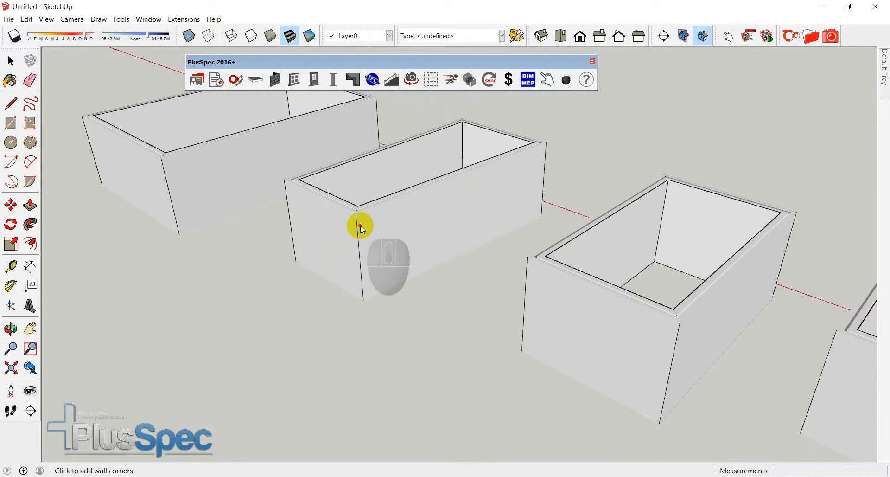
click(10, 329)
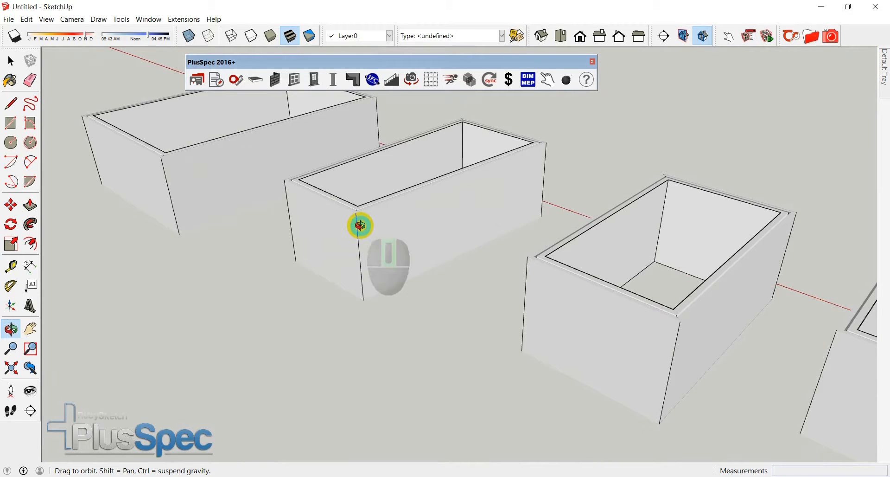
drag(361, 225, 474, 273)
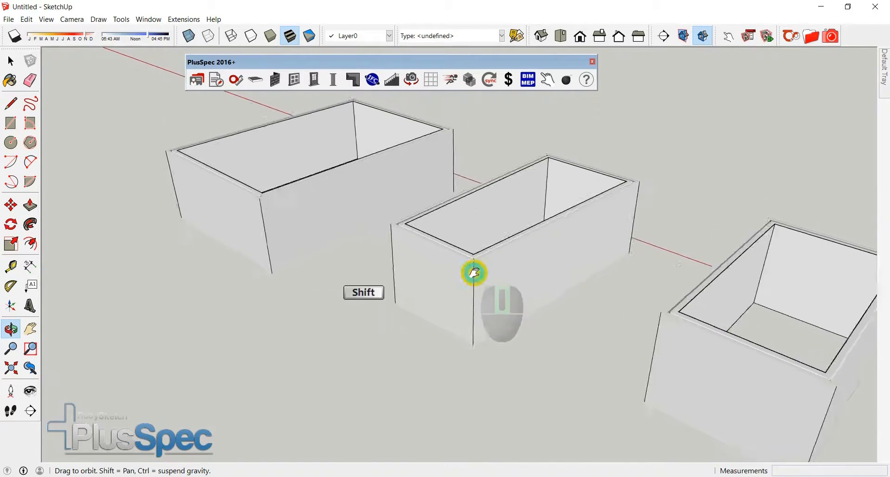
drag(474, 271, 277, 207)
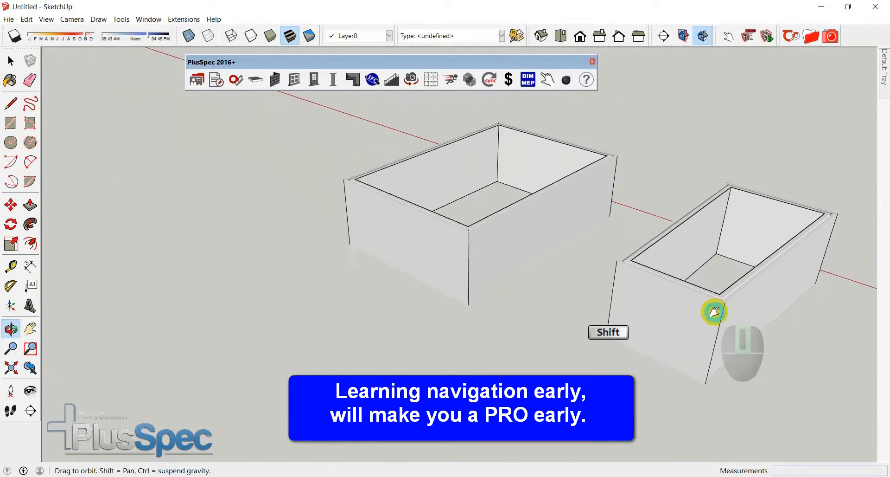
drag(714, 312, 277, 198)
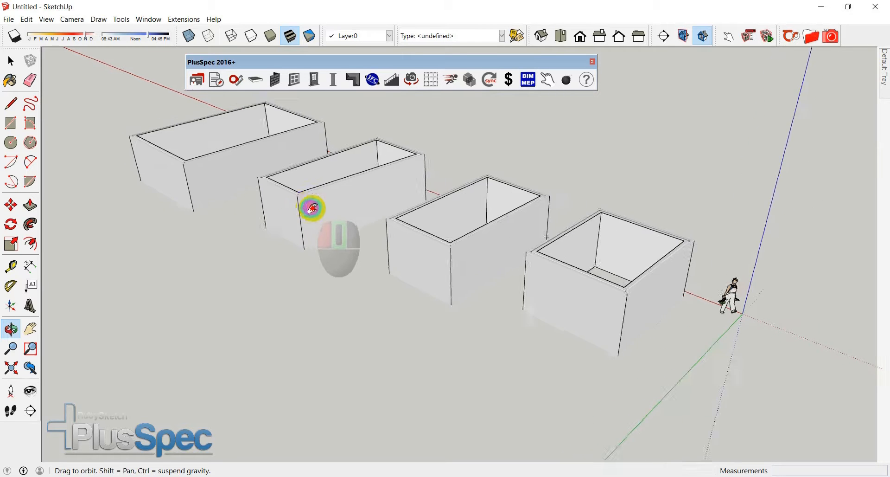
drag(312, 207, 476, 268)
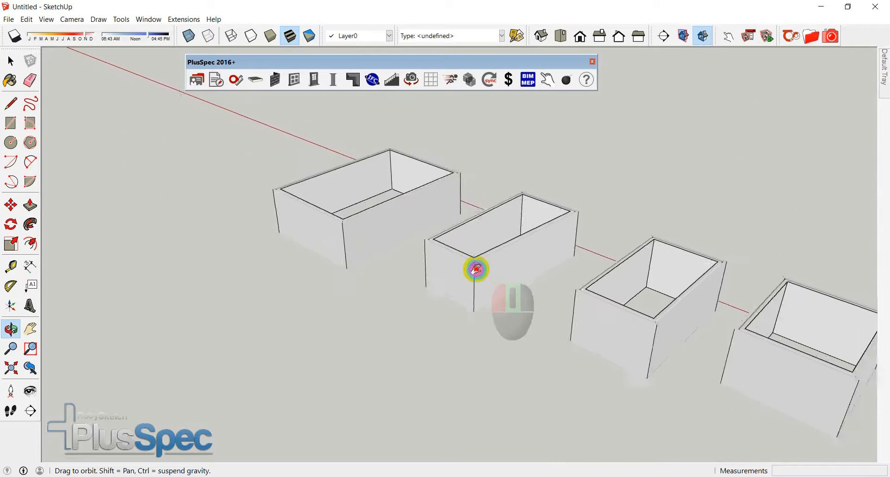
drag(475, 269, 135, 183)
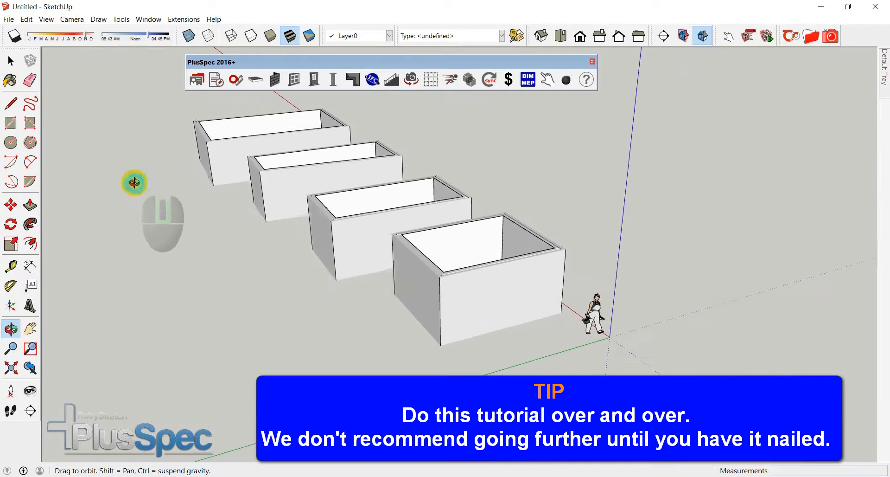
drag(135, 182, 405, 196)
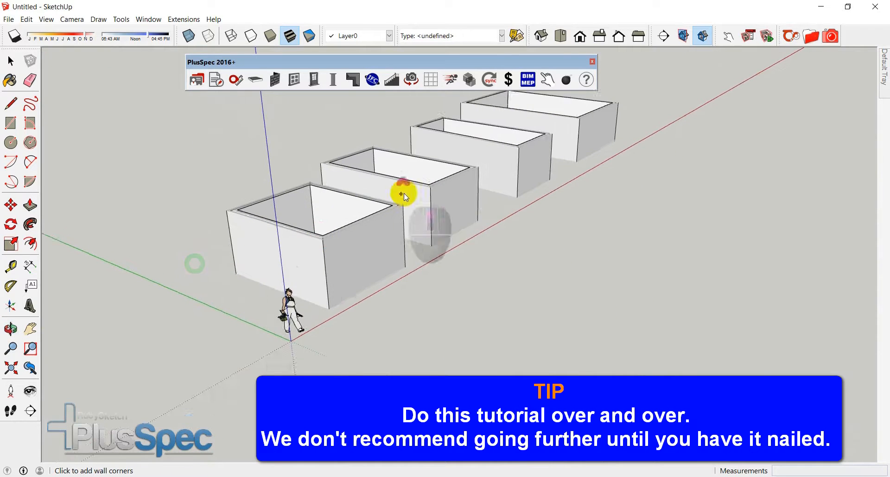
drag(404, 196, 392, 252)
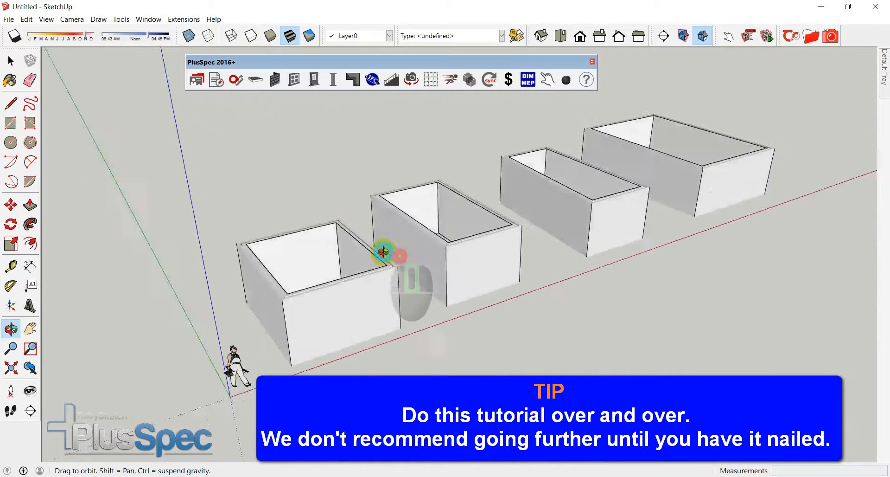
drag(391, 255, 298, 230)
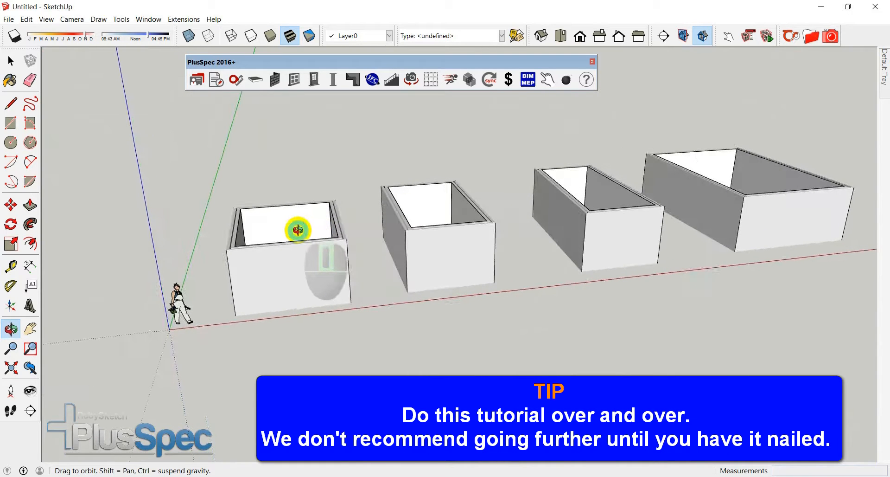